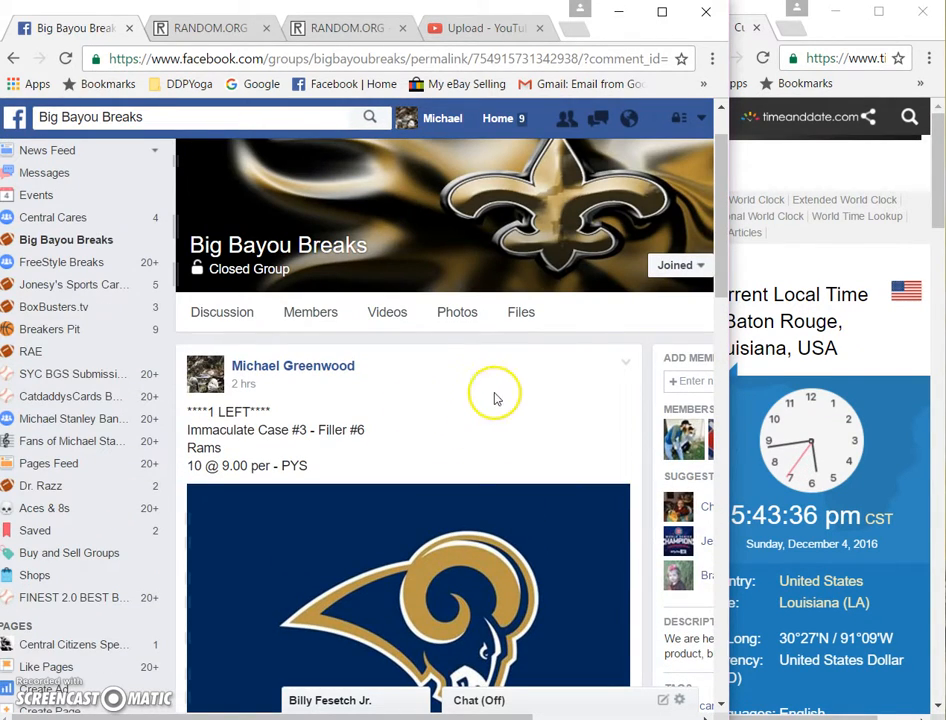
# Edit the group post so its first line reads 'FULL' instead of '1 LEFT' and save it
pyautogui.click(626, 362)
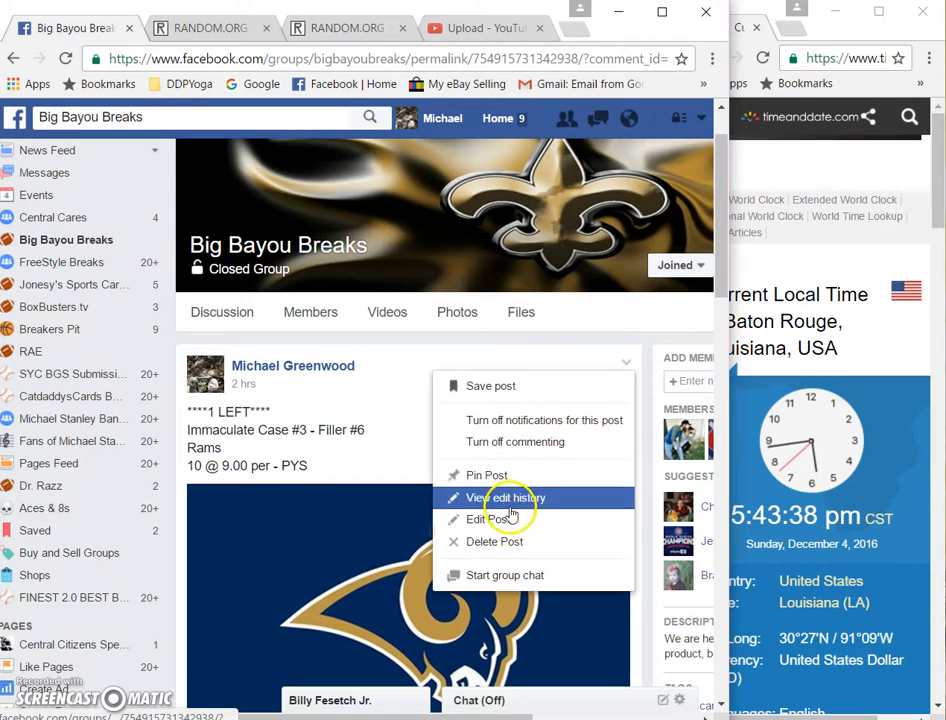
pyautogui.click(490, 518)
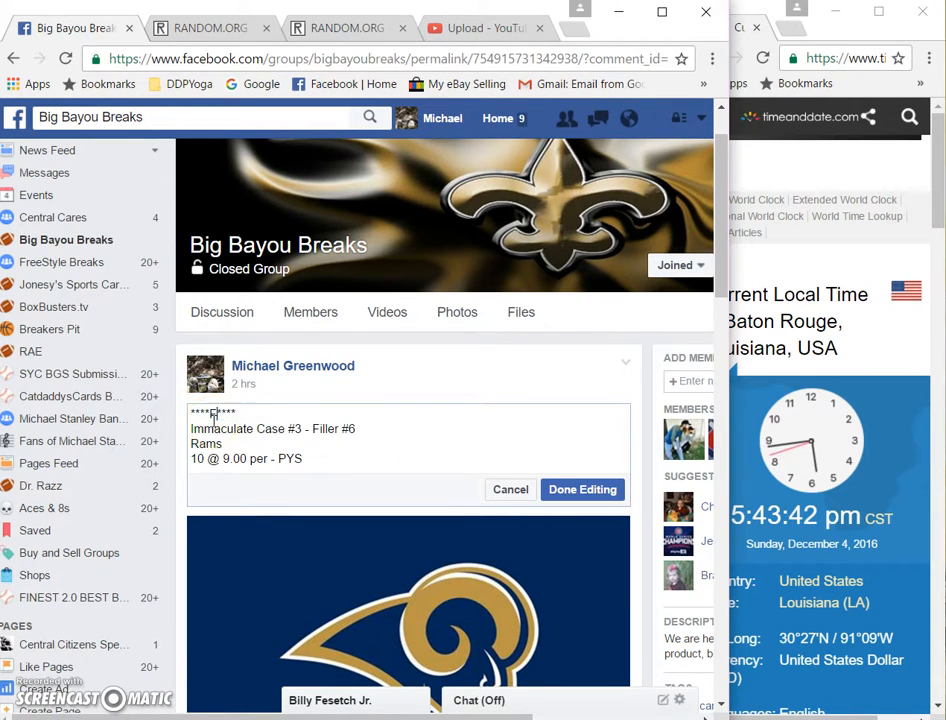
pyautogui.write('FULL')
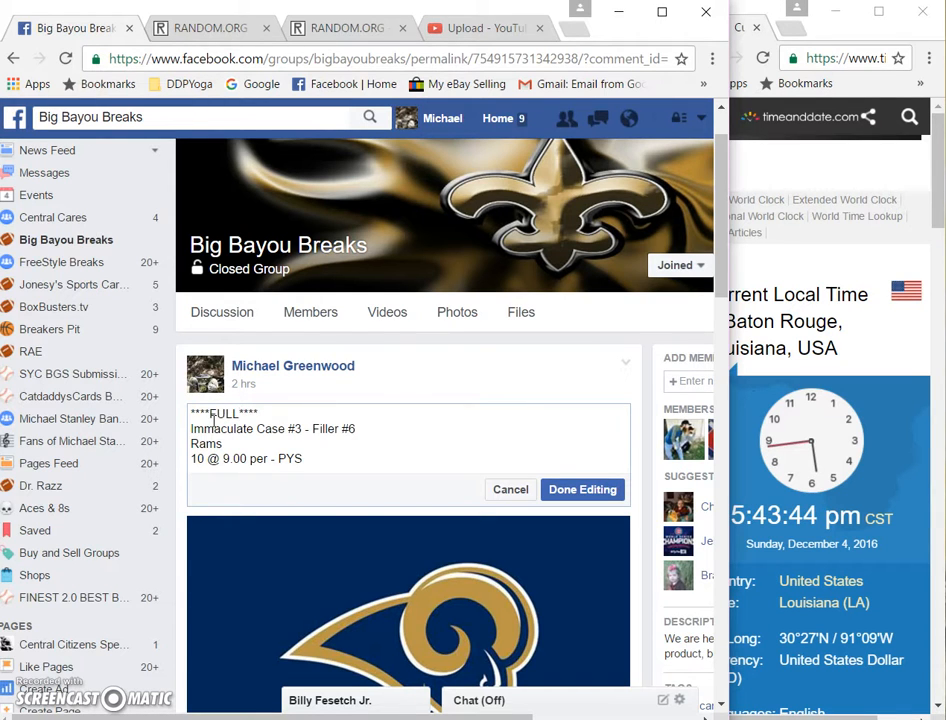
pyautogui.click(582, 488)
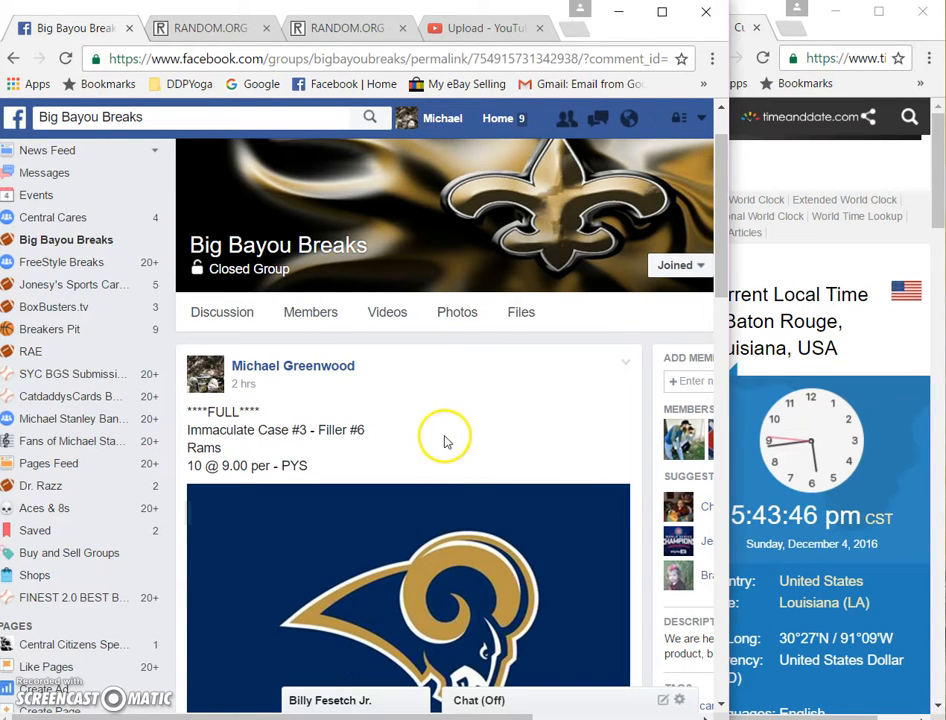
pyautogui.scroll(-3)
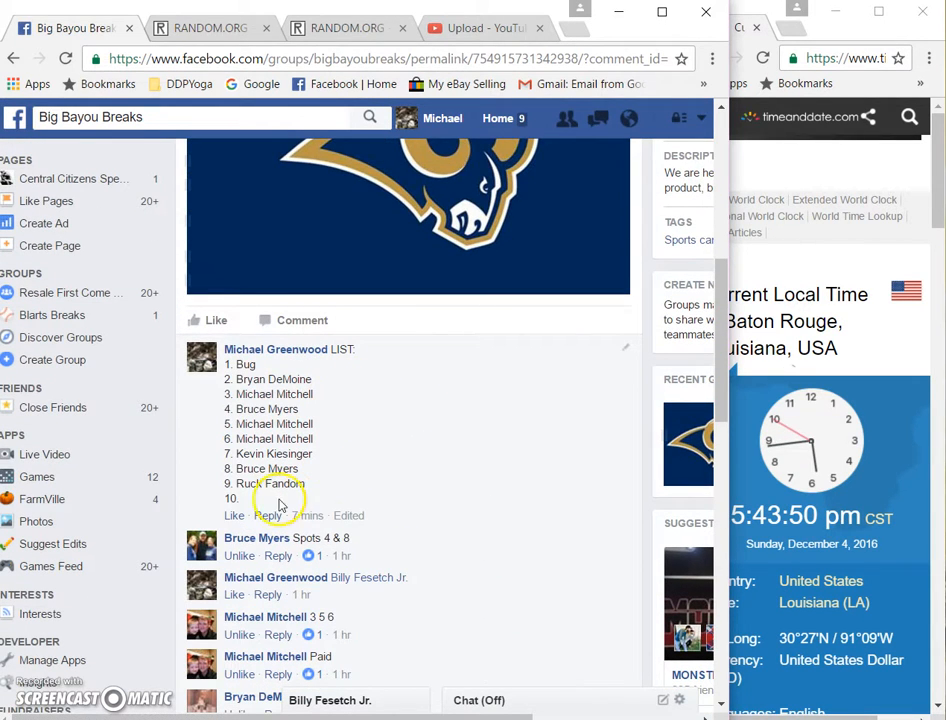
pyautogui.moveTo(628, 350)
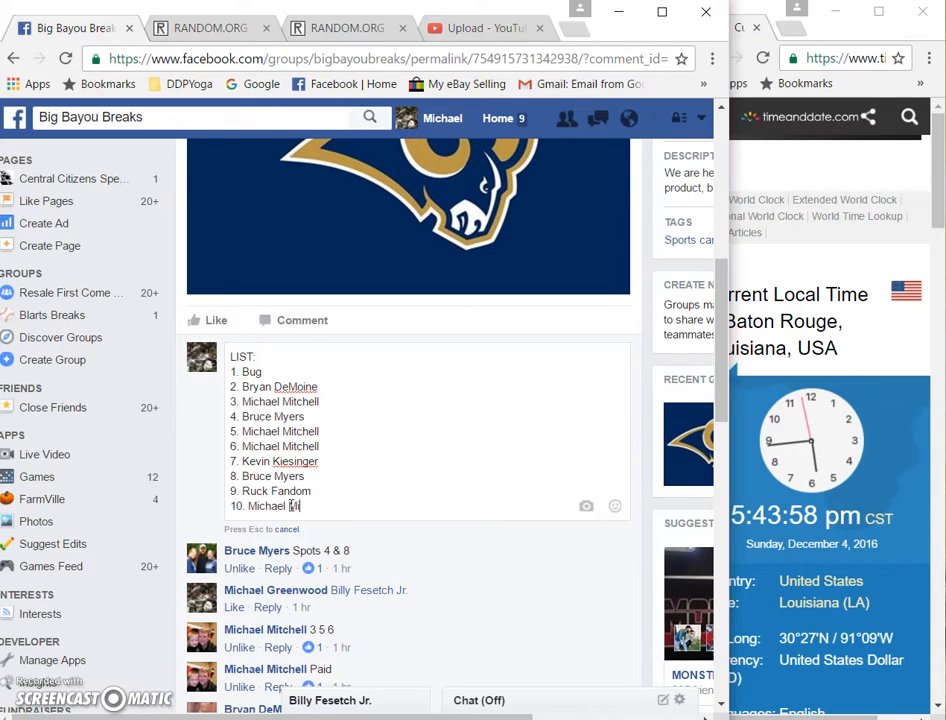
pyautogui.write('tchell')
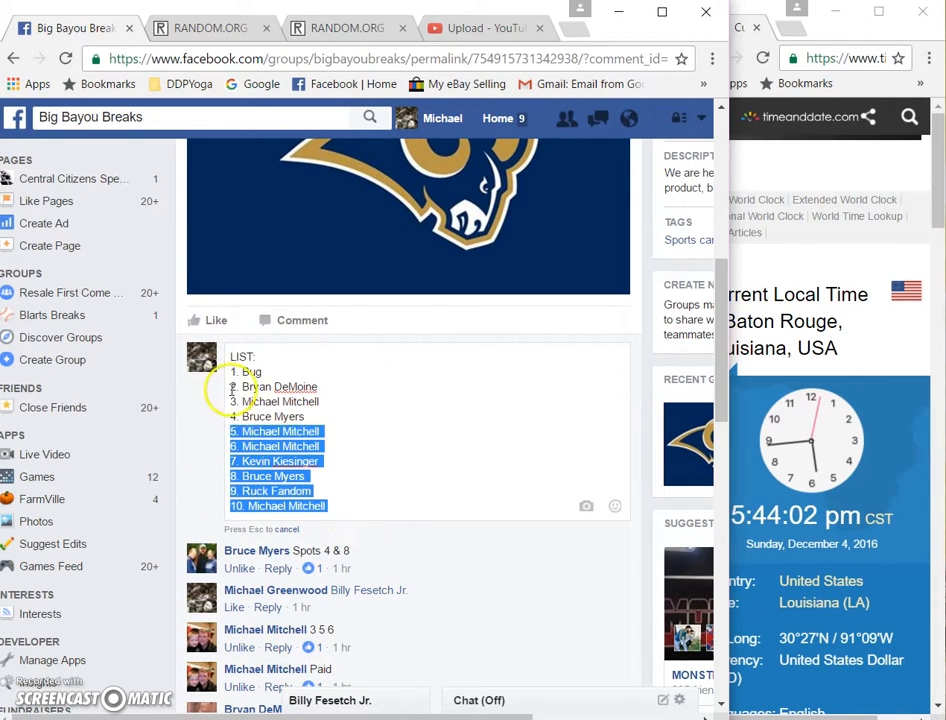
pyautogui.rightClick(290, 430)
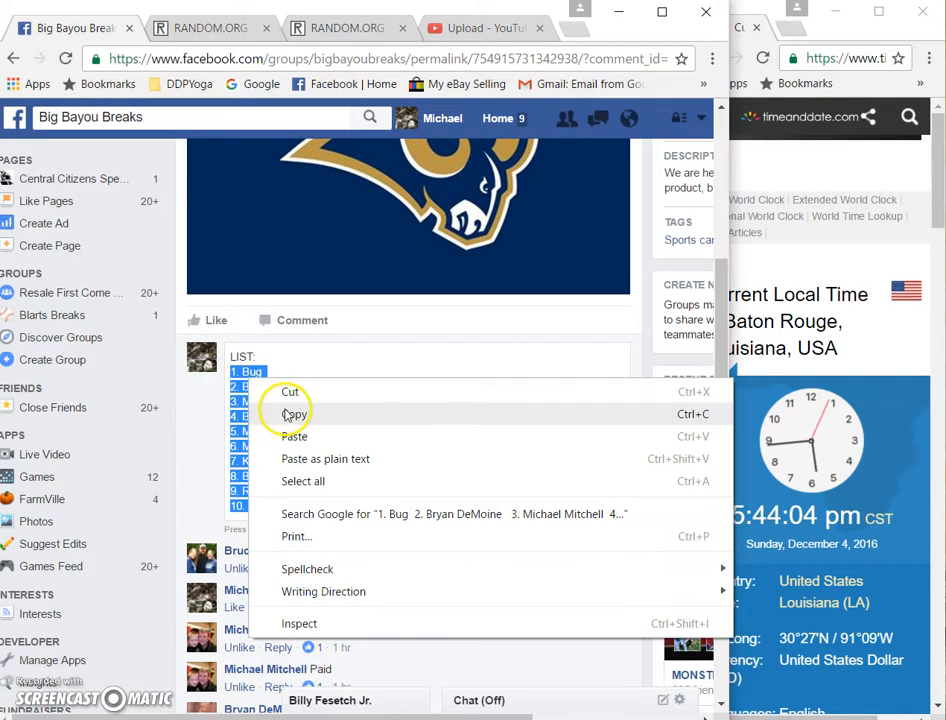
pyautogui.click(436, 440)
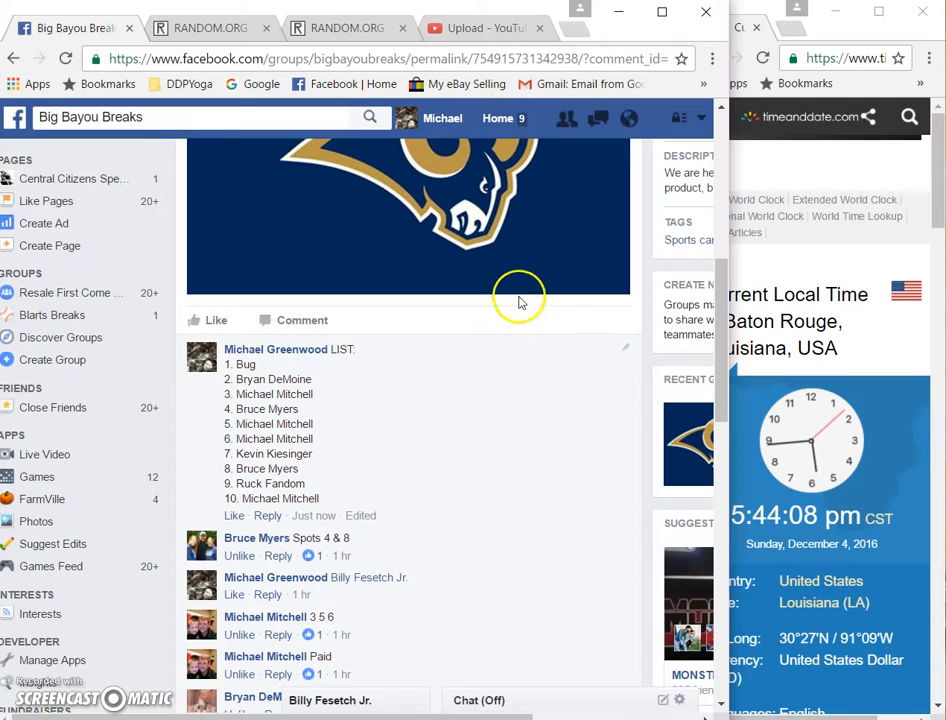
pyautogui.scroll(-3)
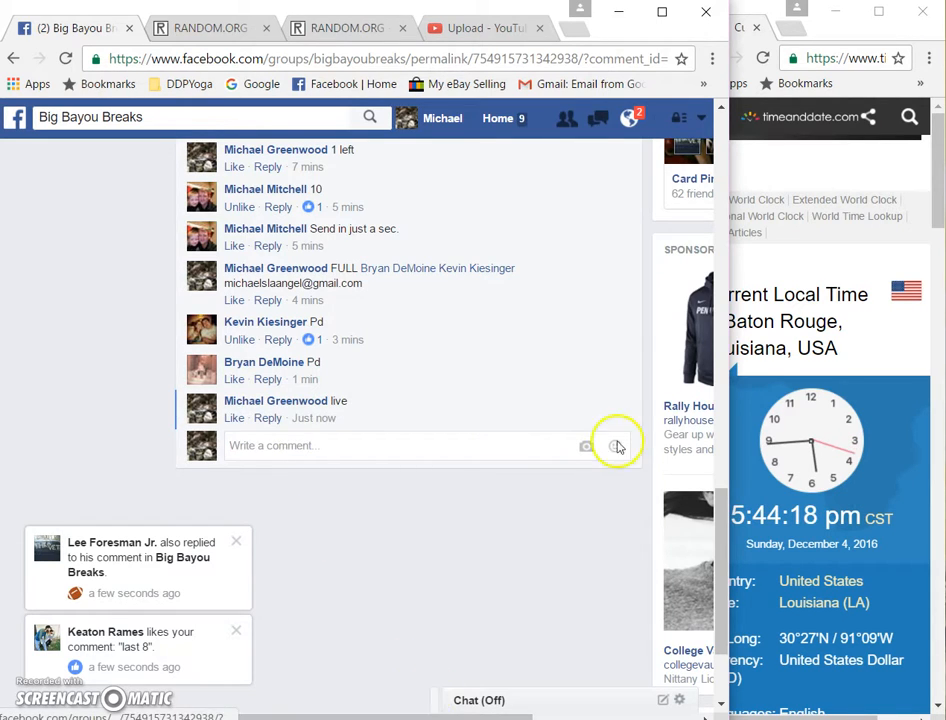
# Paste the ten names into the RANDOM.ORG List Randomizer's Part 1 field
pyautogui.click(200, 28)
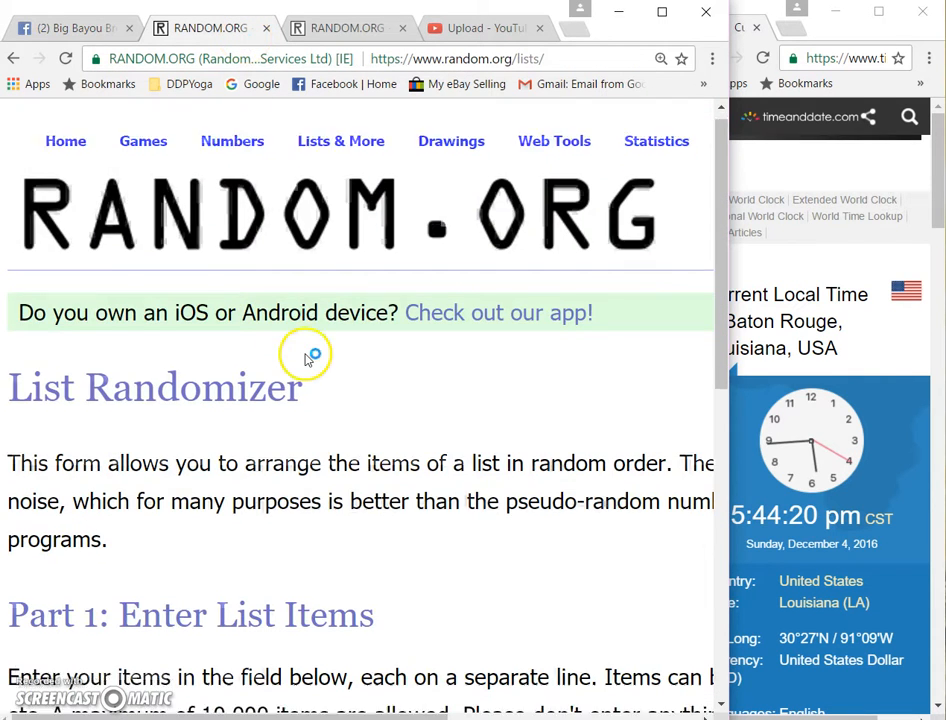
pyautogui.scroll(-3)
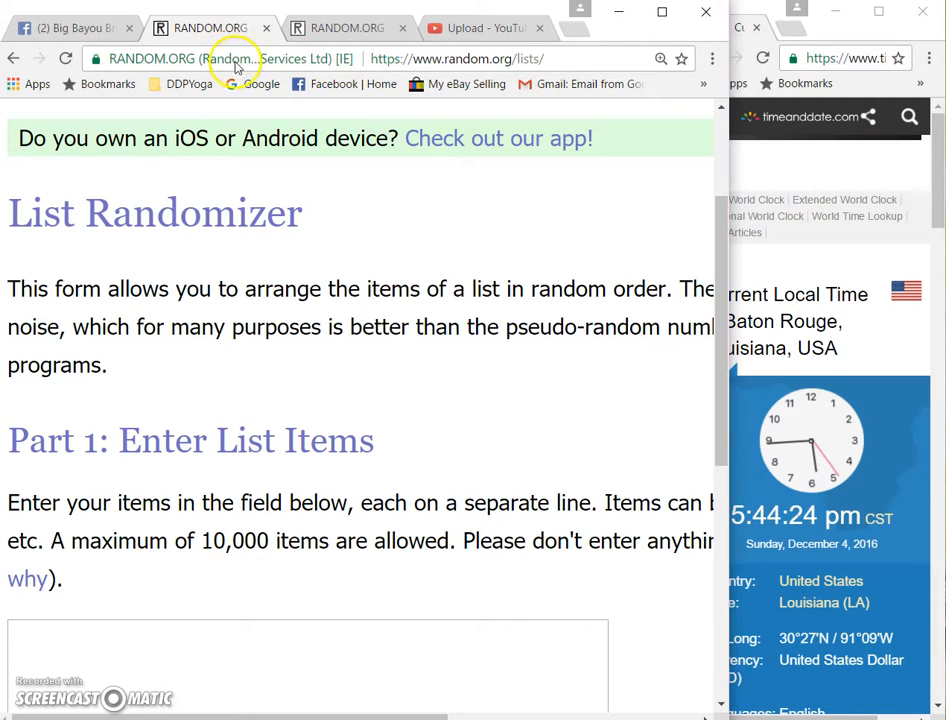
pyautogui.scroll(-3)
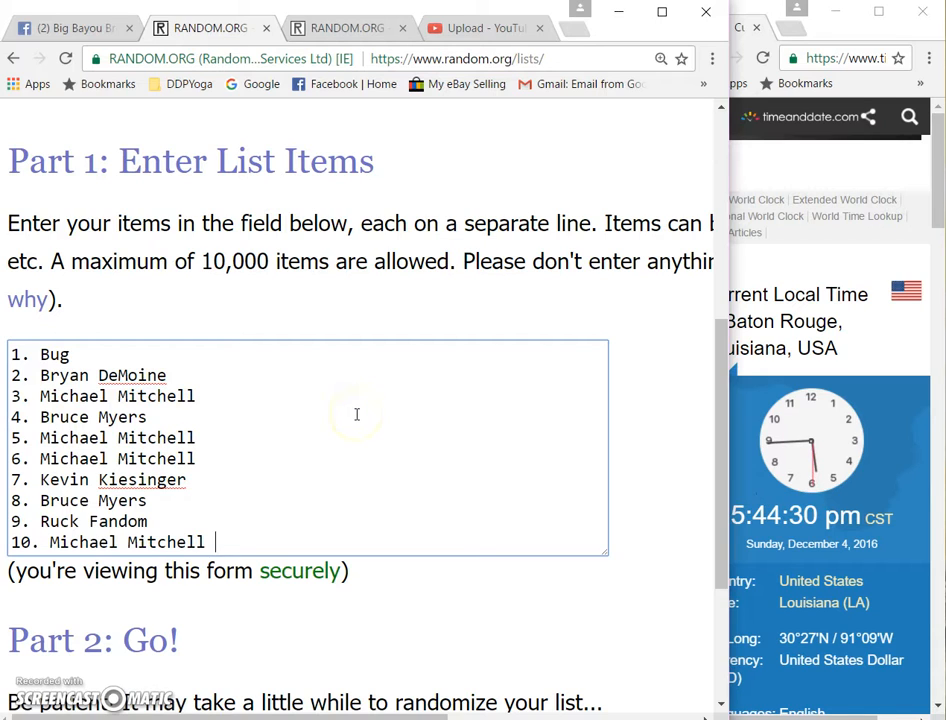
pyautogui.moveTo(336, 440)
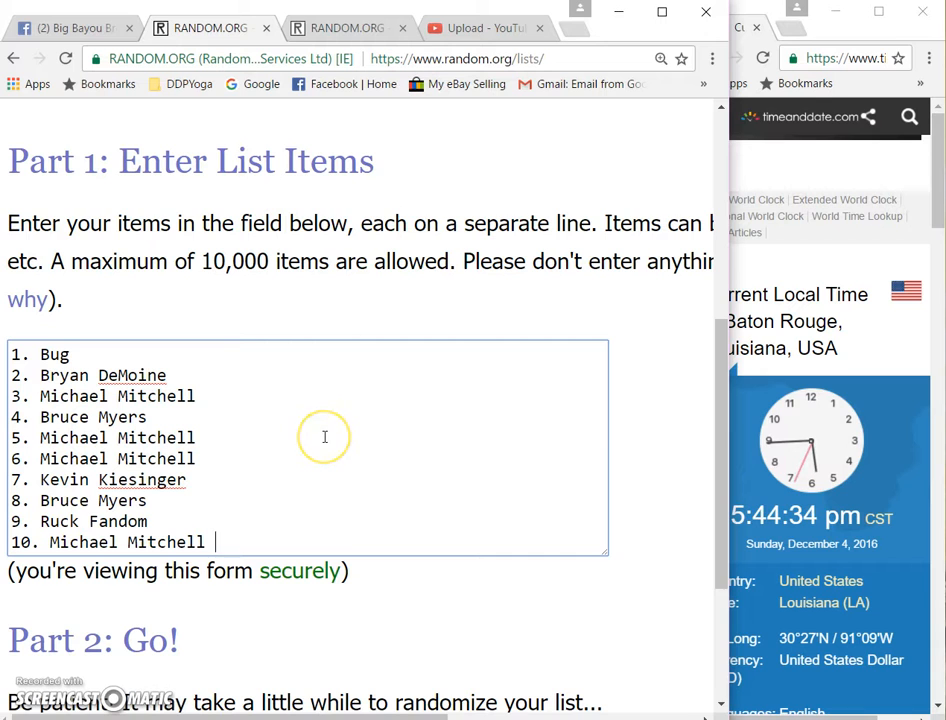
pyautogui.moveTo(408, 22)
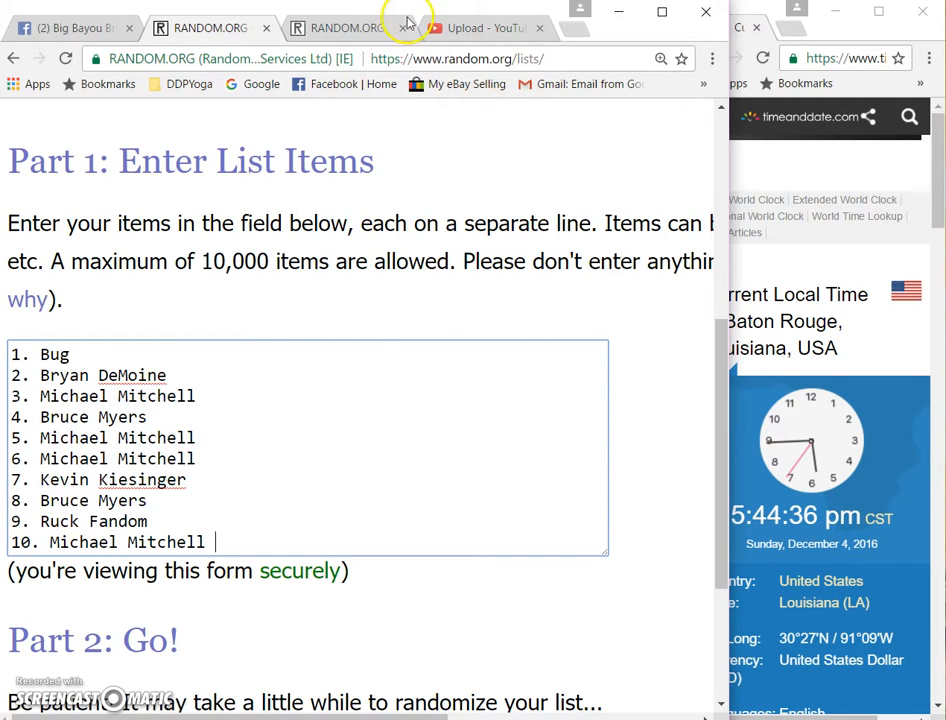
# Roll two virtual dice on the Dice Roller, then return to the filled list form's Part 2
pyautogui.click(340, 28)
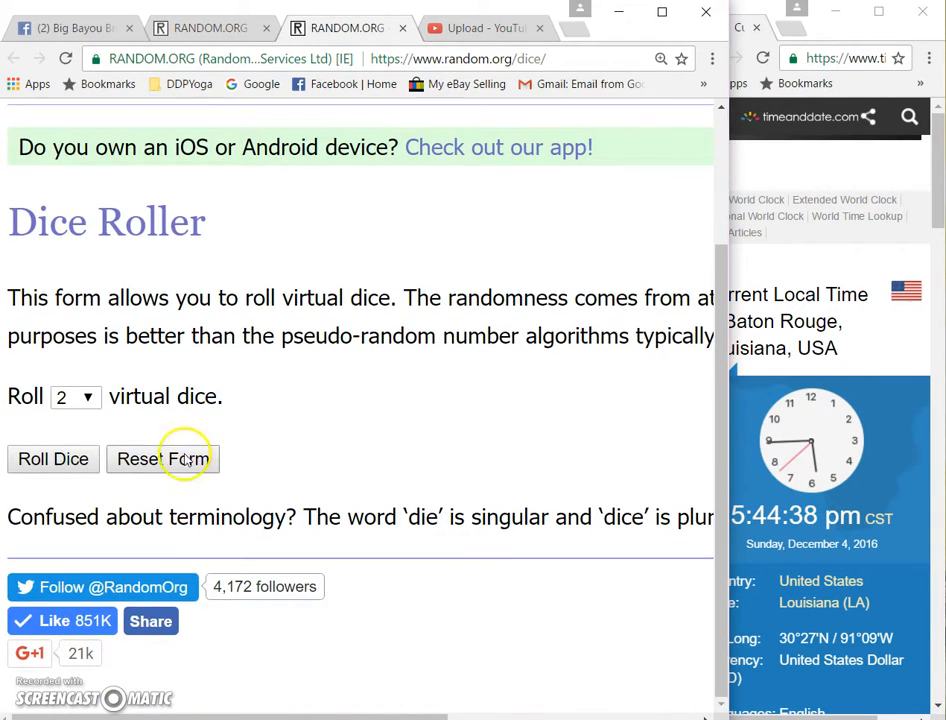
pyautogui.click(52, 458)
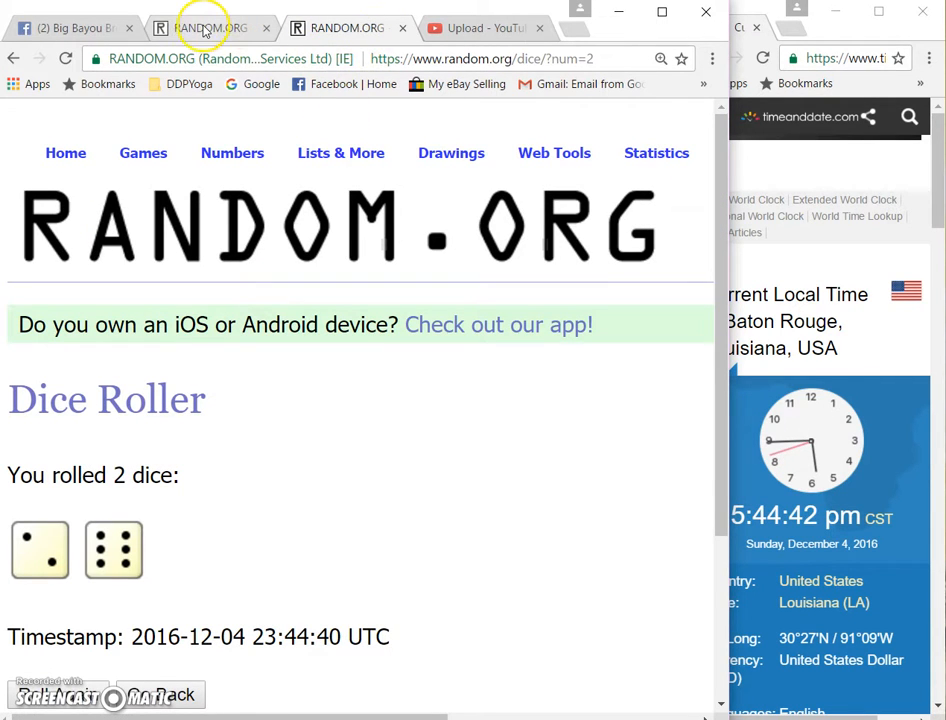
pyautogui.click(208, 28)
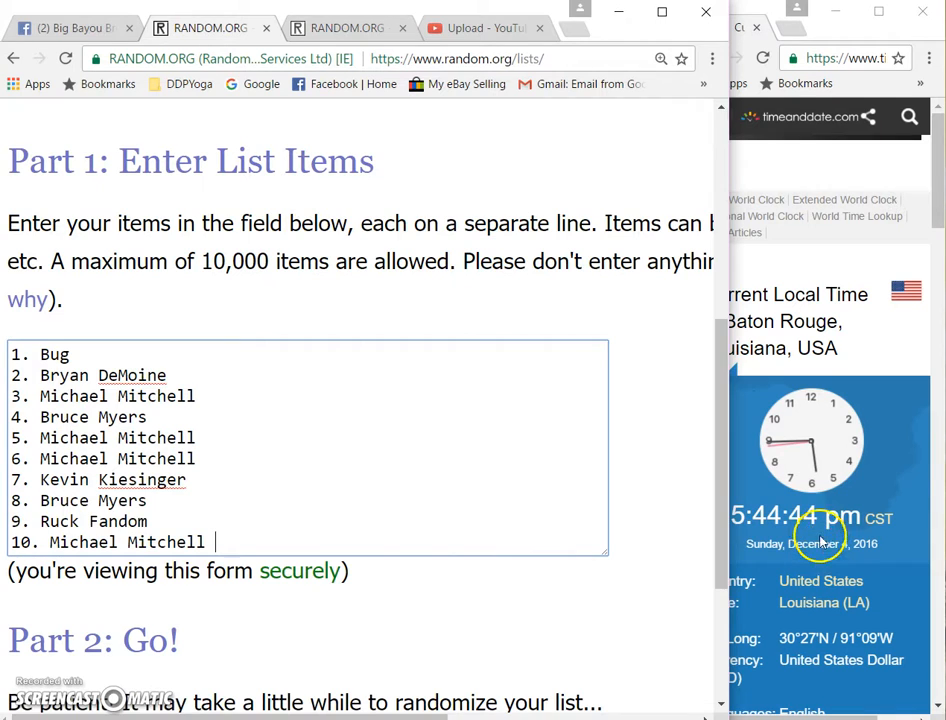
pyautogui.scroll(-3)
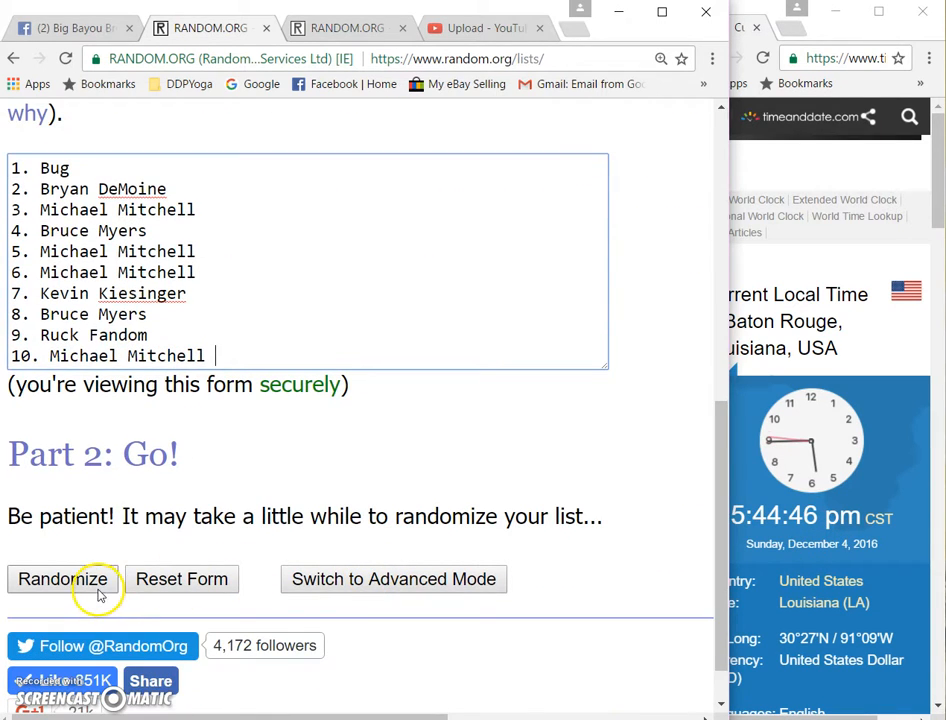
pyautogui.click(64, 580)
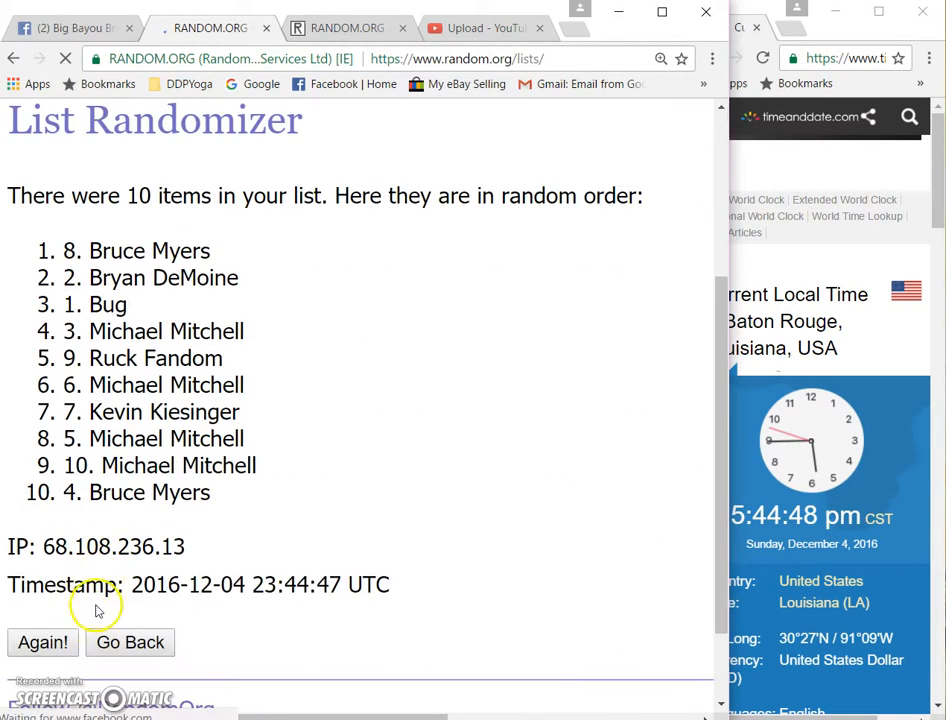
pyautogui.click(42, 642)
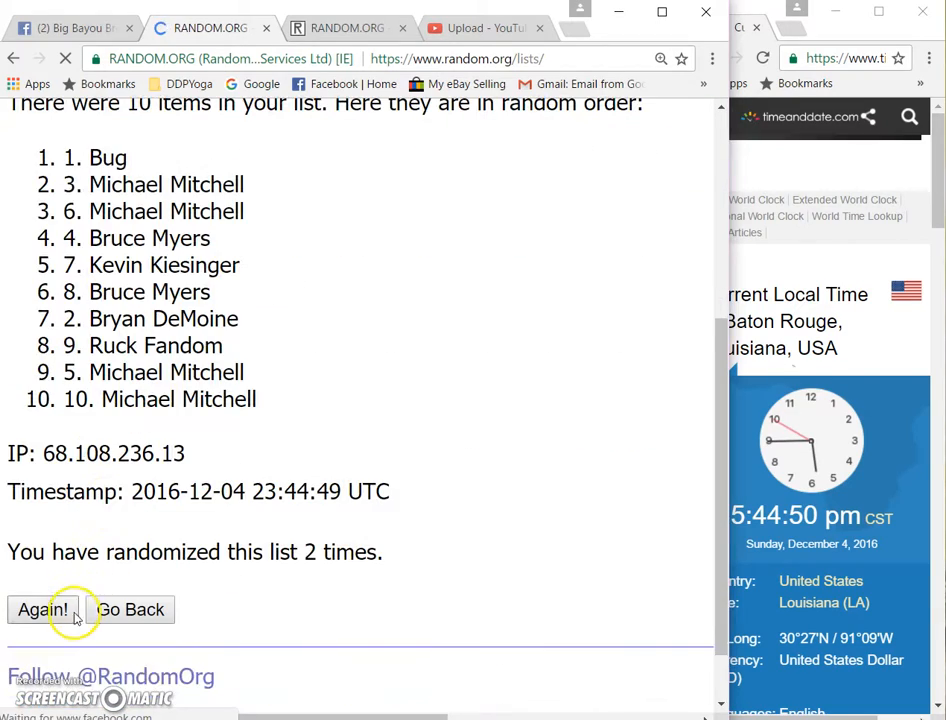
pyautogui.click(42, 608)
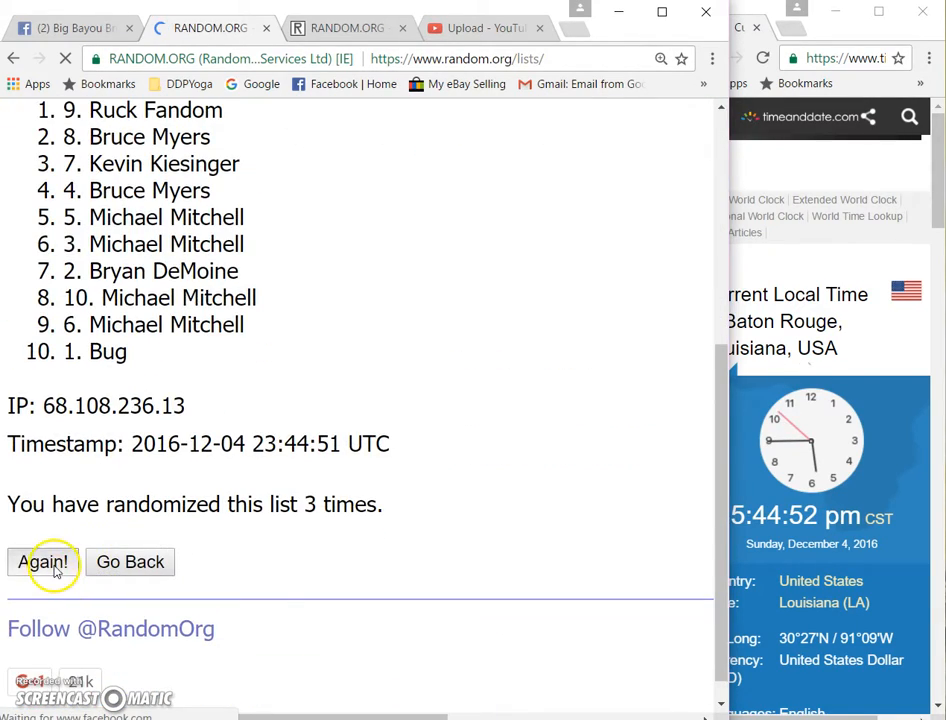
pyautogui.click(44, 560)
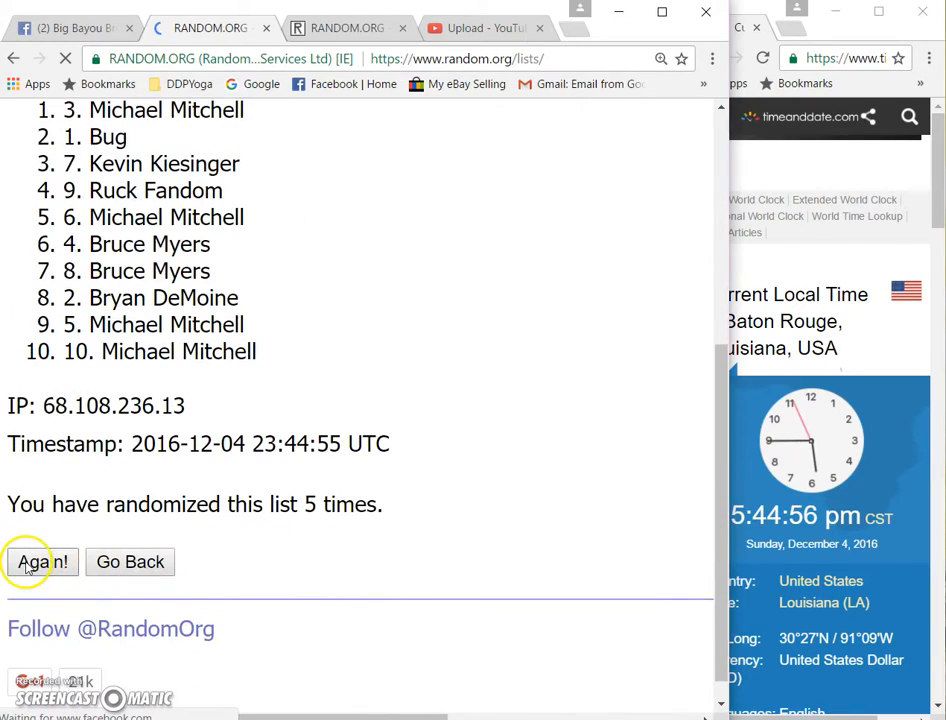
pyautogui.click(42, 560)
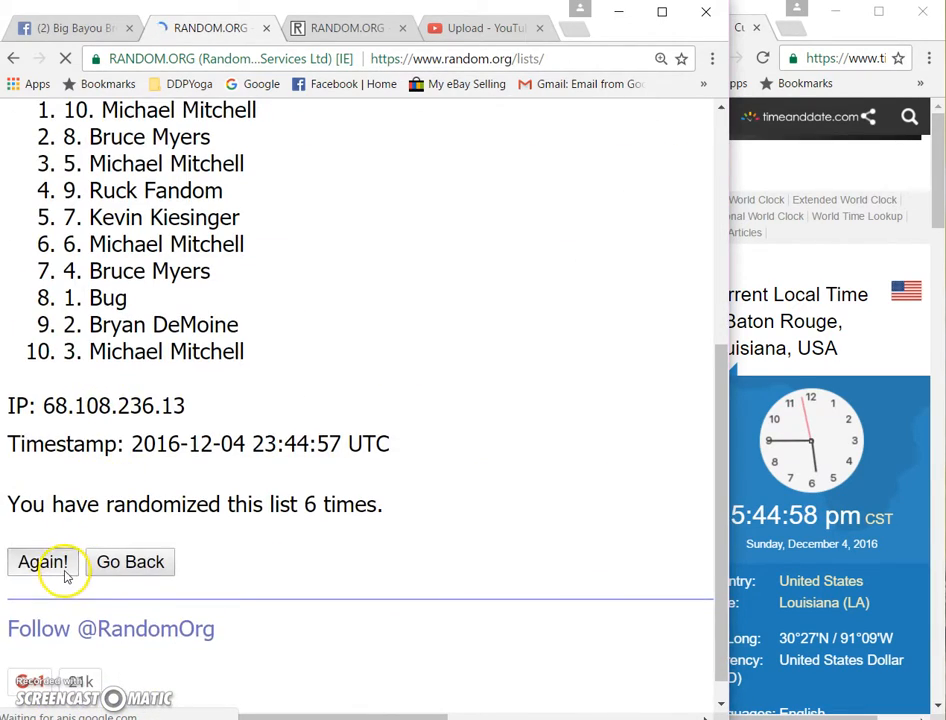
pyautogui.click(42, 560)
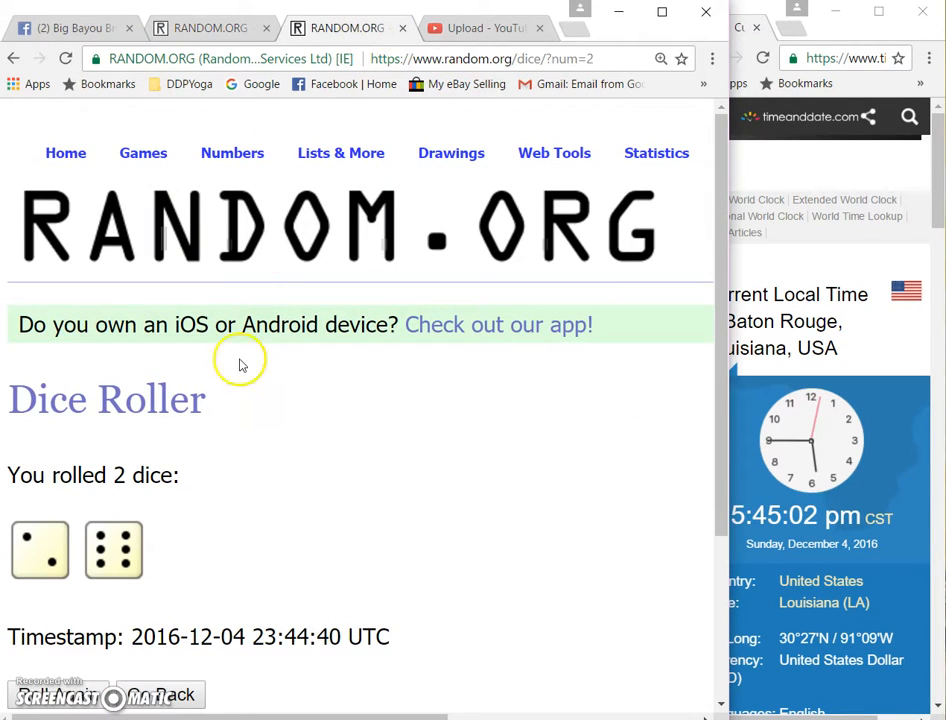
pyautogui.moveTo(770, 544)
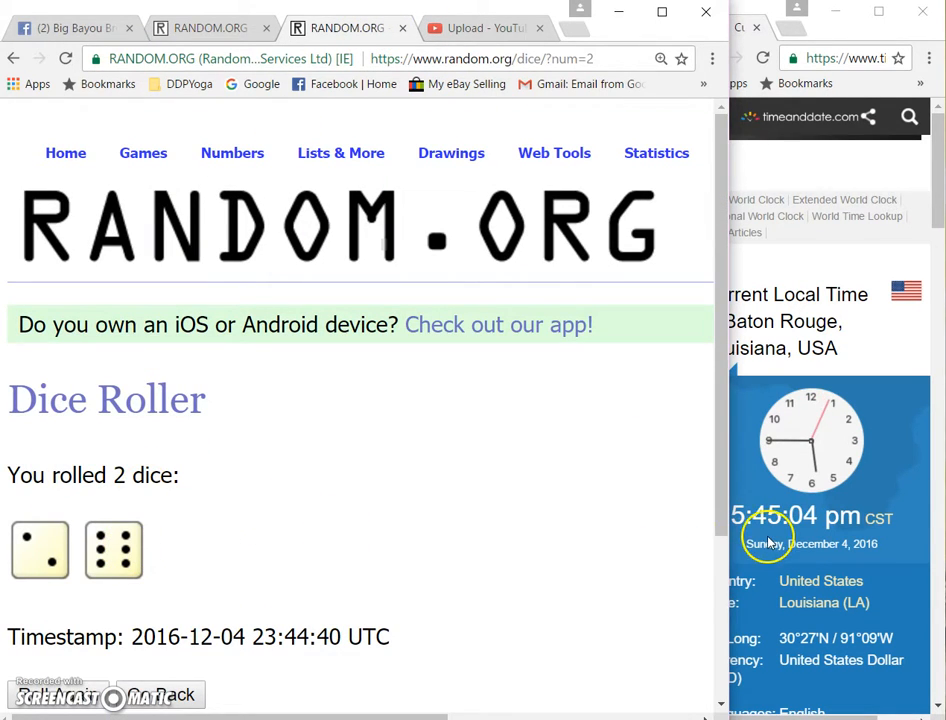
pyautogui.click(204, 28)
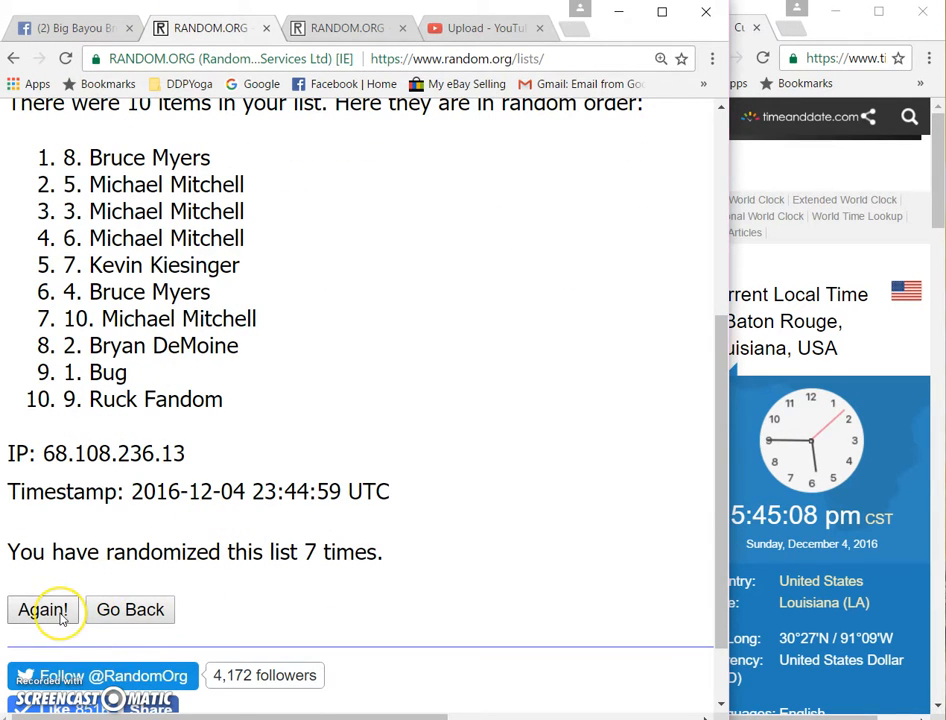
pyautogui.click(42, 608)
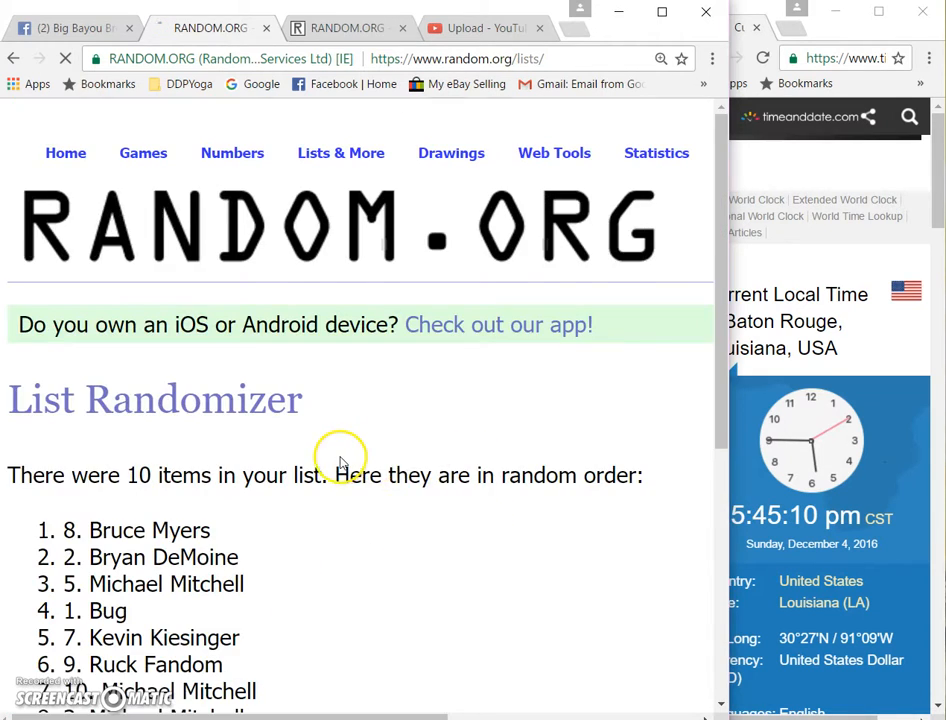
pyautogui.scroll(-3)
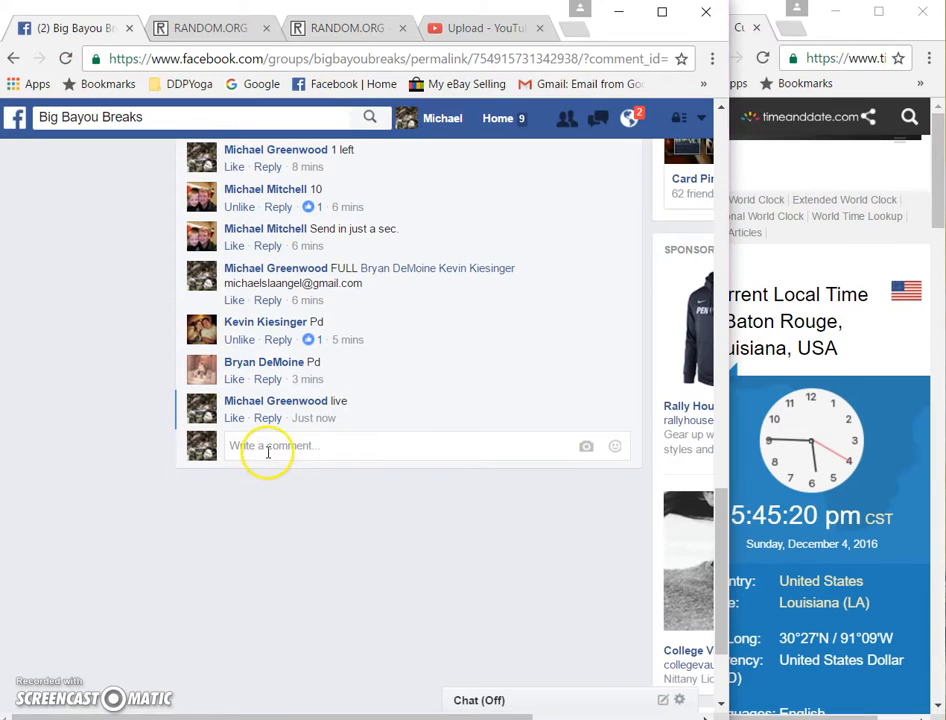
# Start a 'done' comment beneath the Facebook group post's comments
pyautogui.write('do')
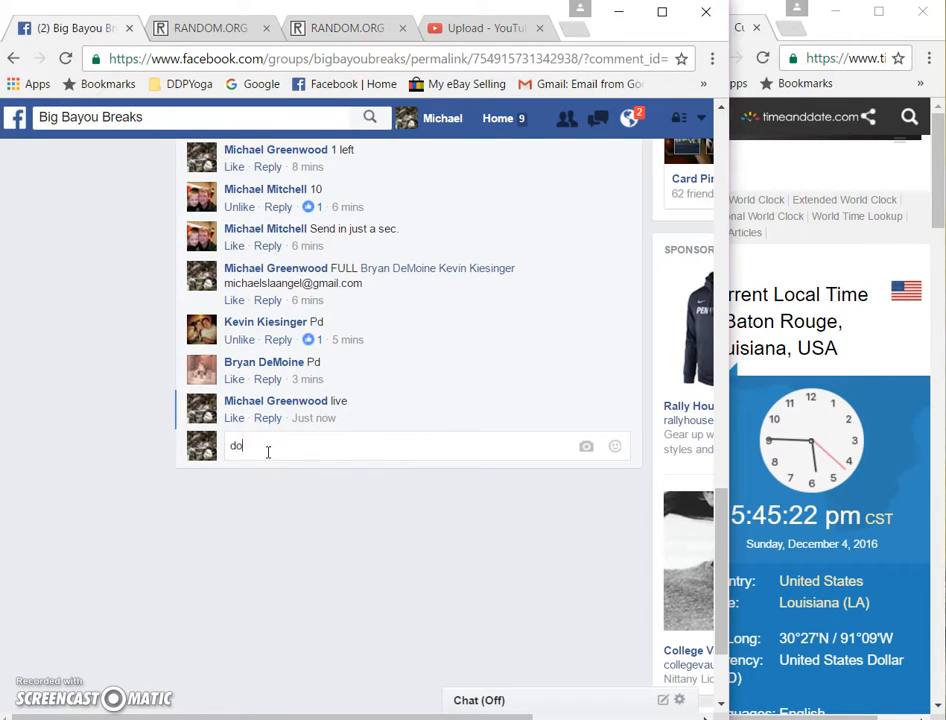